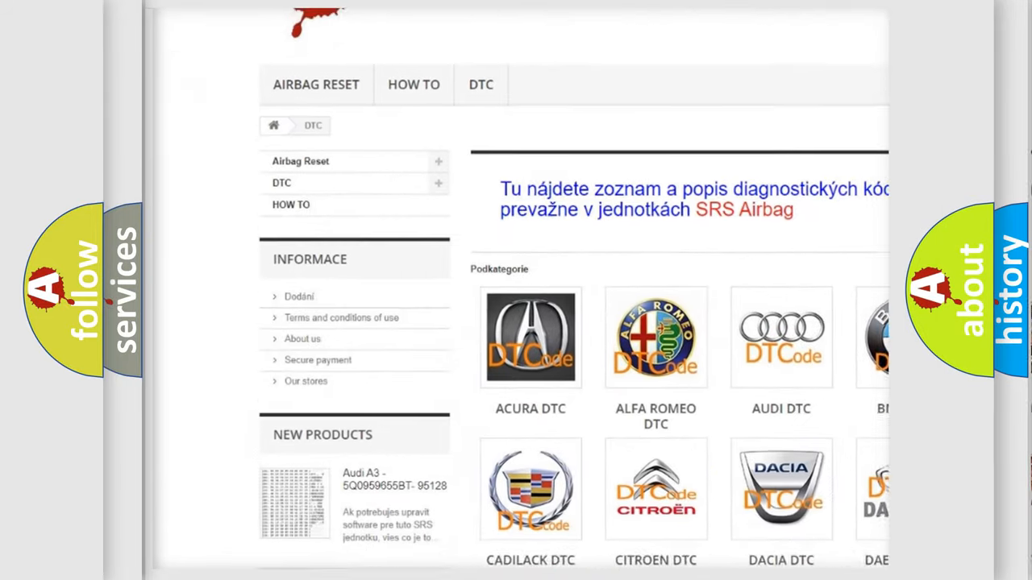
{"action": "scroll", "scroll_direction": "down", "scroll_amount": 3}
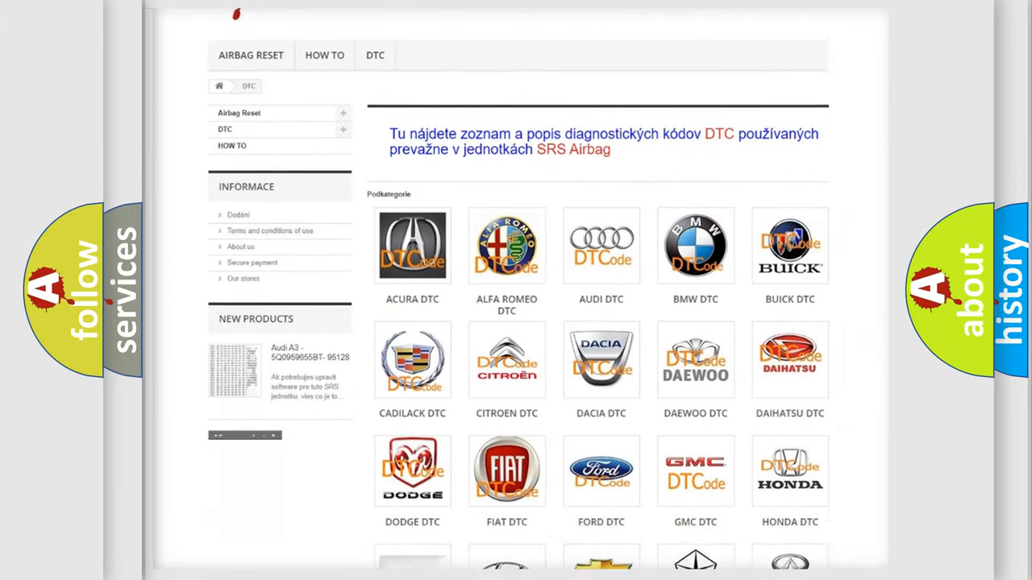
{"action": "scroll", "scroll_direction": "down", "scroll_amount": 3}
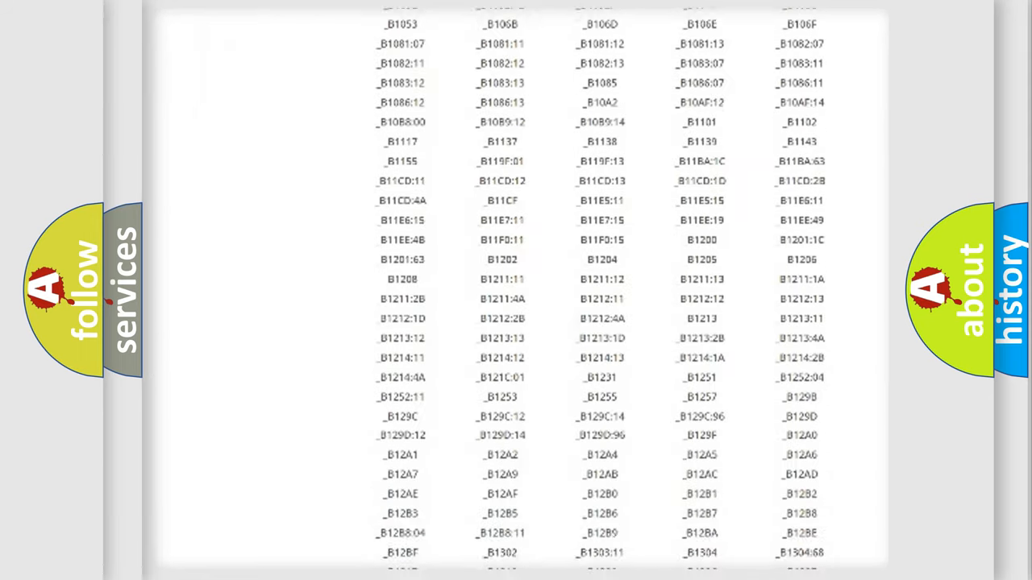
{"action": "scroll", "scroll_direction": "down", "scroll_amount": 3}
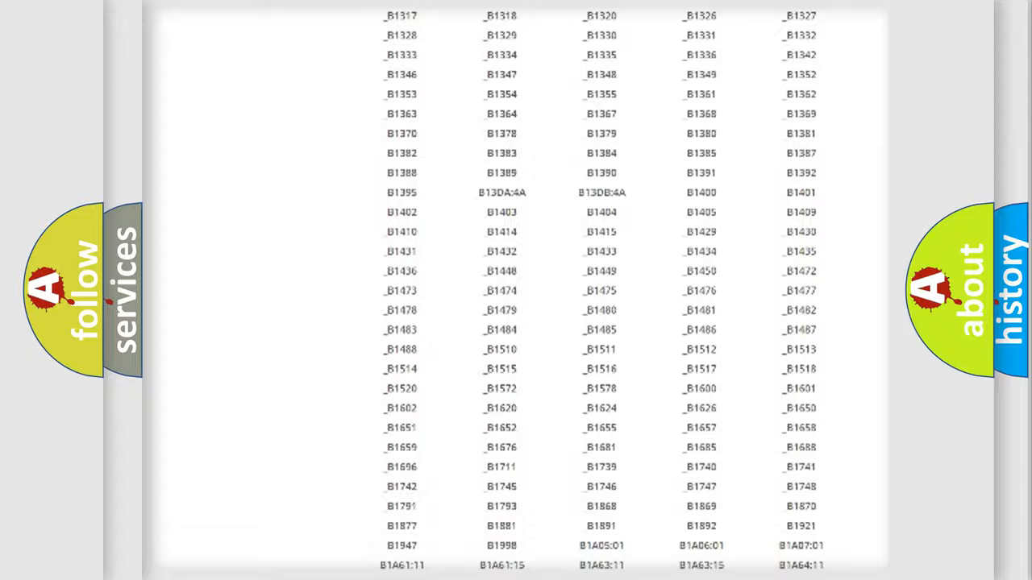
{"action": "scroll", "scroll_direction": "up", "scroll_amount": 3}
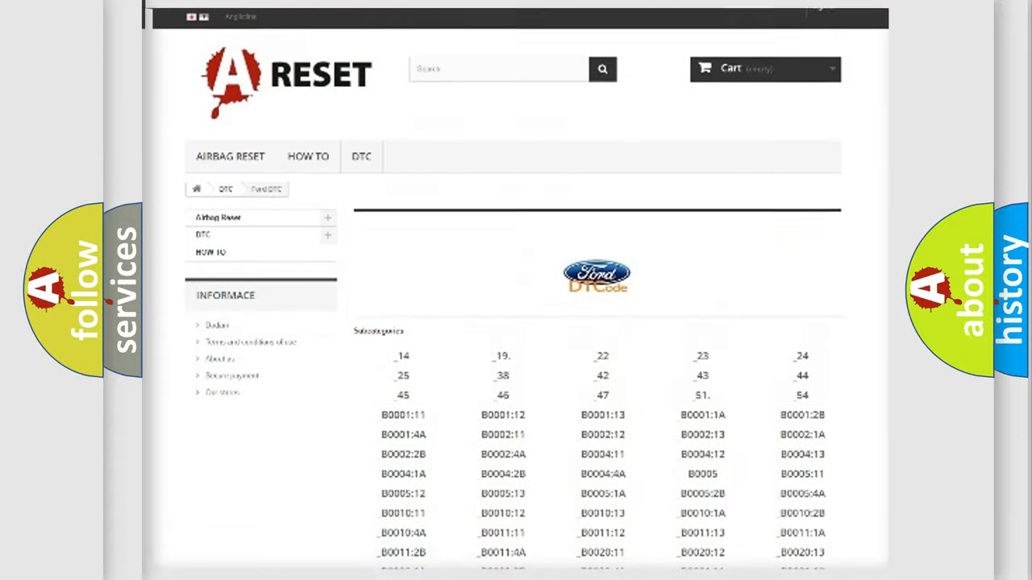